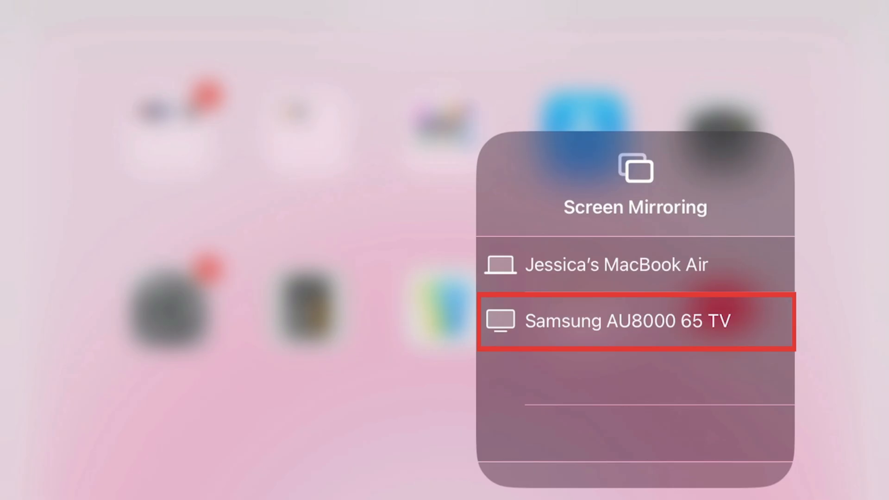
# Step: Choose Samsung AU8000 65 TV as the Screen Mirroring target, prompting for its AirPlay code
pyautogui.click(627, 320)
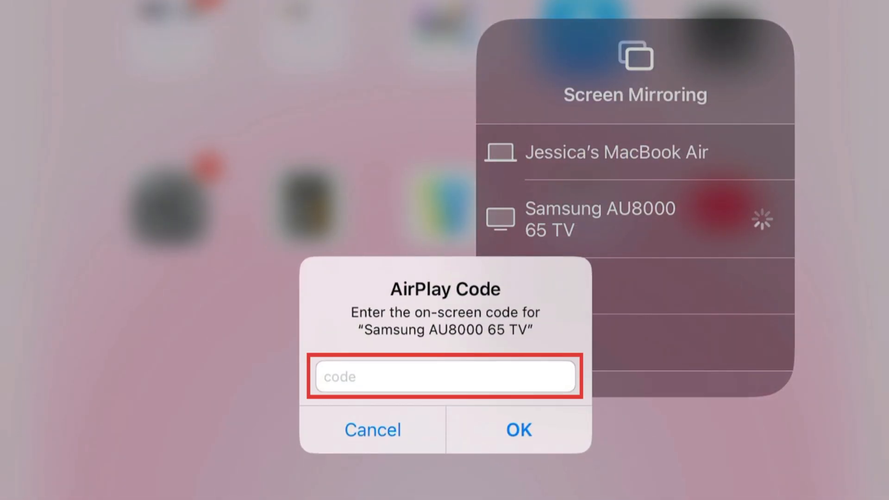
# Step: Enter the AirPlay code shown on the Samsung TV and confirm it
pyautogui.click(445, 375)
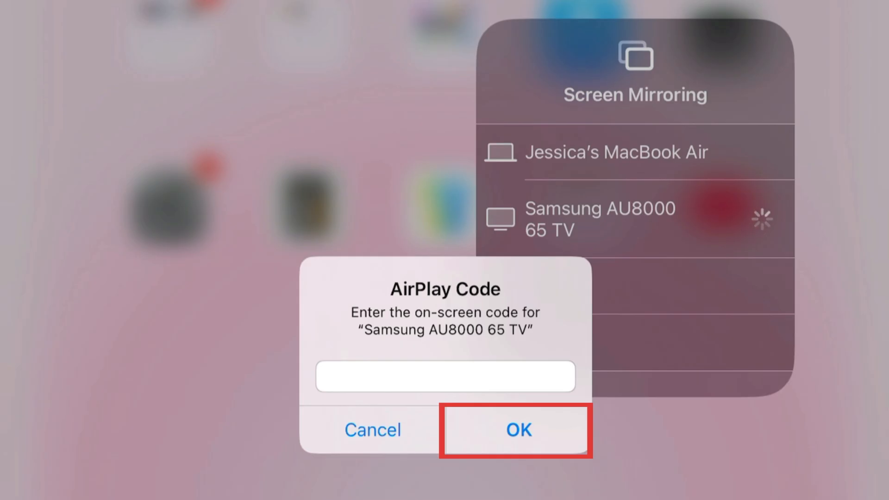
pyautogui.click(516, 430)
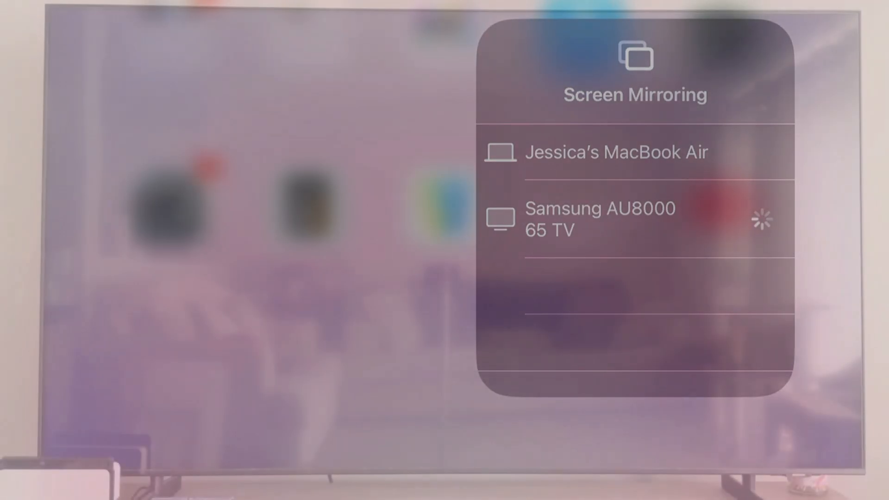
pyautogui.click(601, 218)
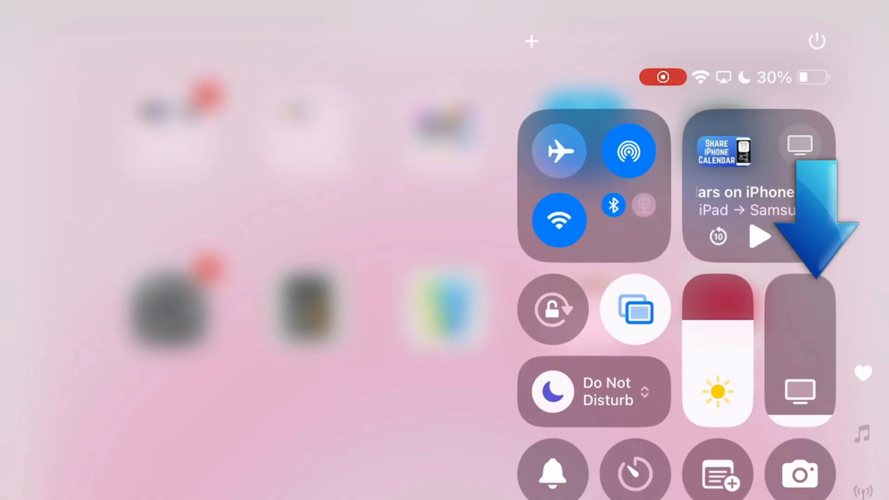
# Step: Open the Screen Mirroring list showing Samsung AU8000 65 TV as the active target
pyautogui.click(634, 309)
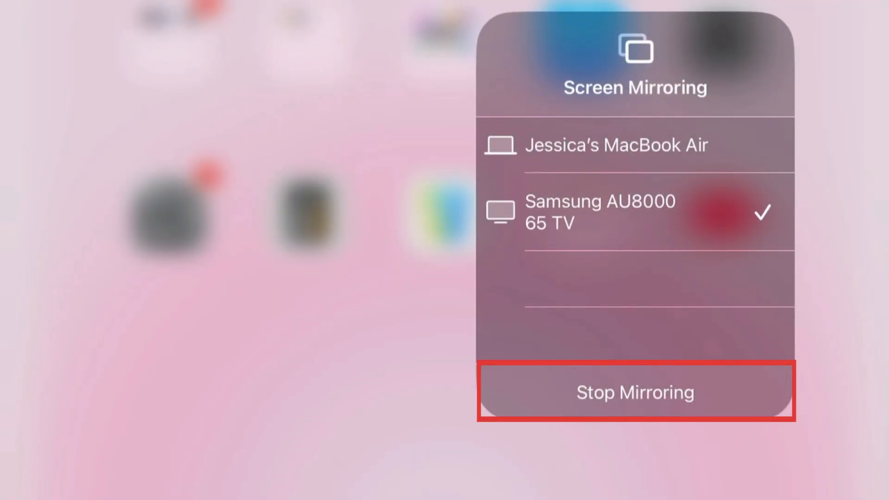